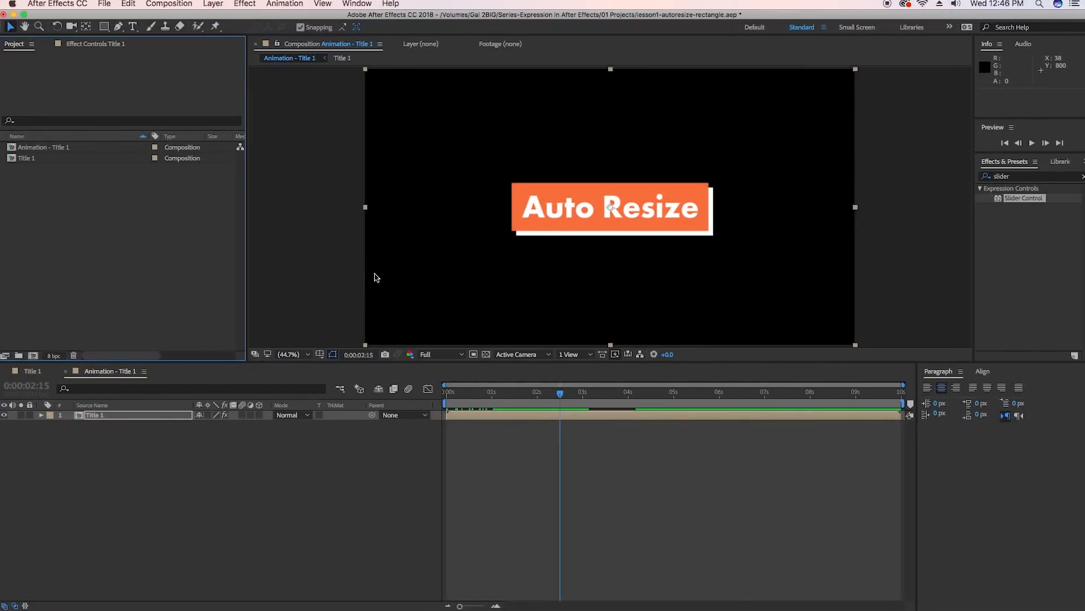
mouse_move(488, 194)
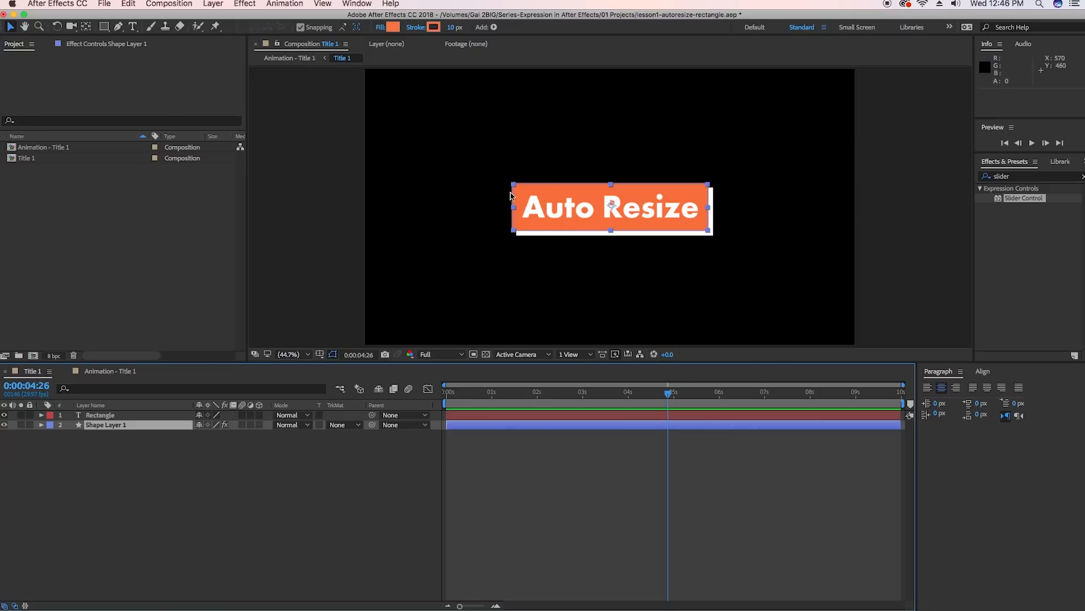
Step: In Title 1, select the Rectangle text layer and switch to the Type tool
left_click(101, 415)
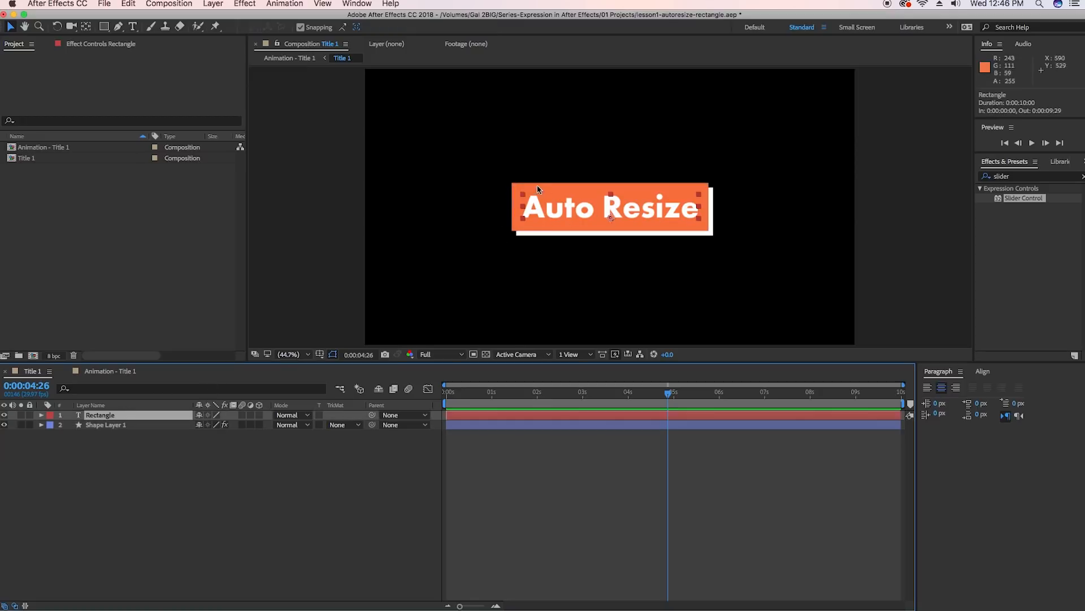
left_click(133, 26)
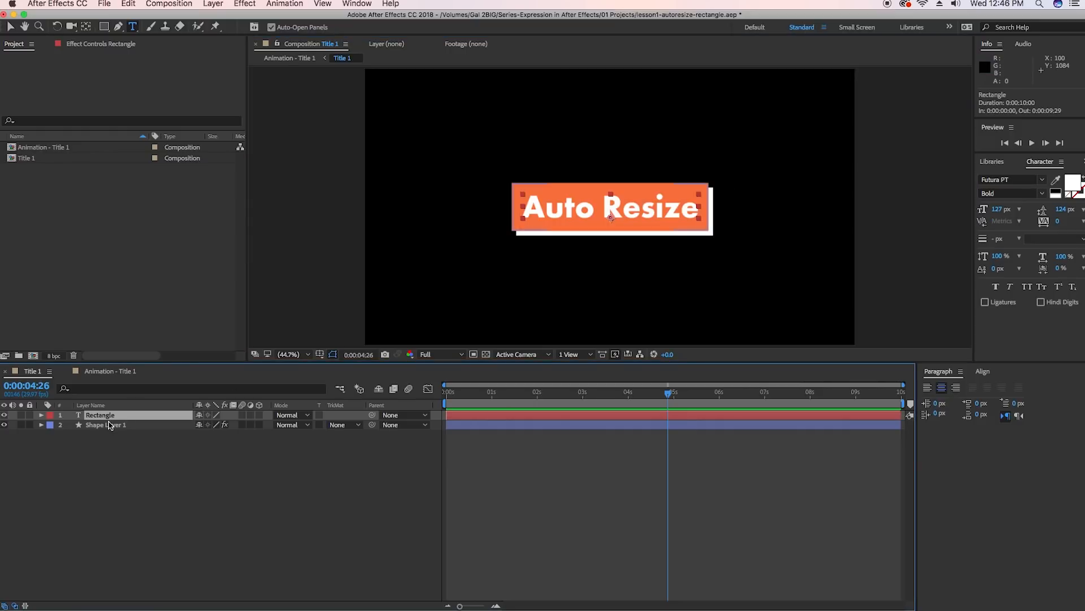
Step: Rename Shape Layer 1's Slider Control effect to 'Padding'
left_click(106, 424)
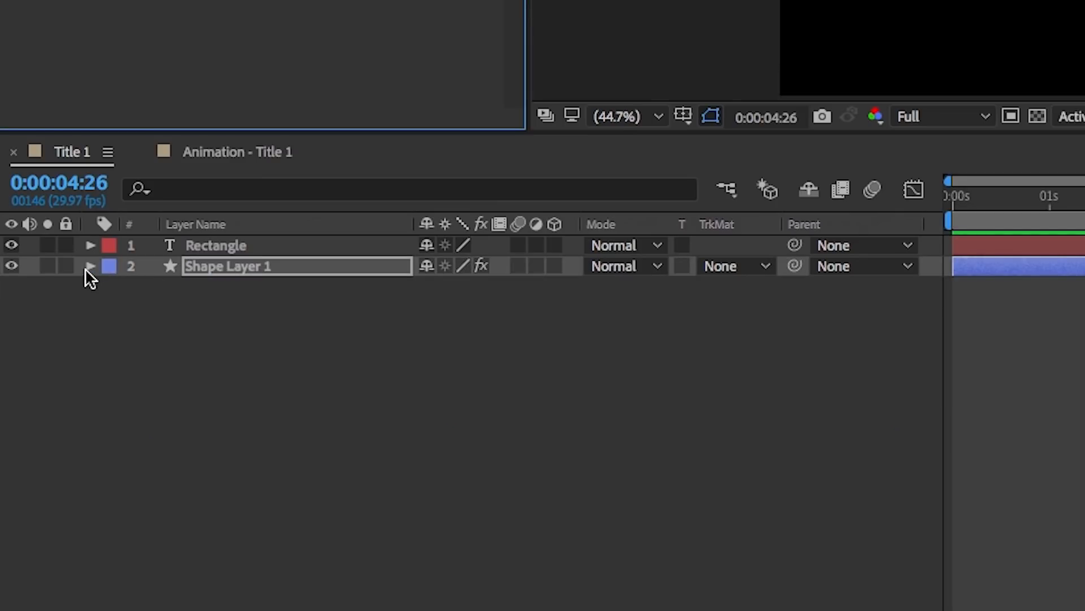
left_click(90, 266)
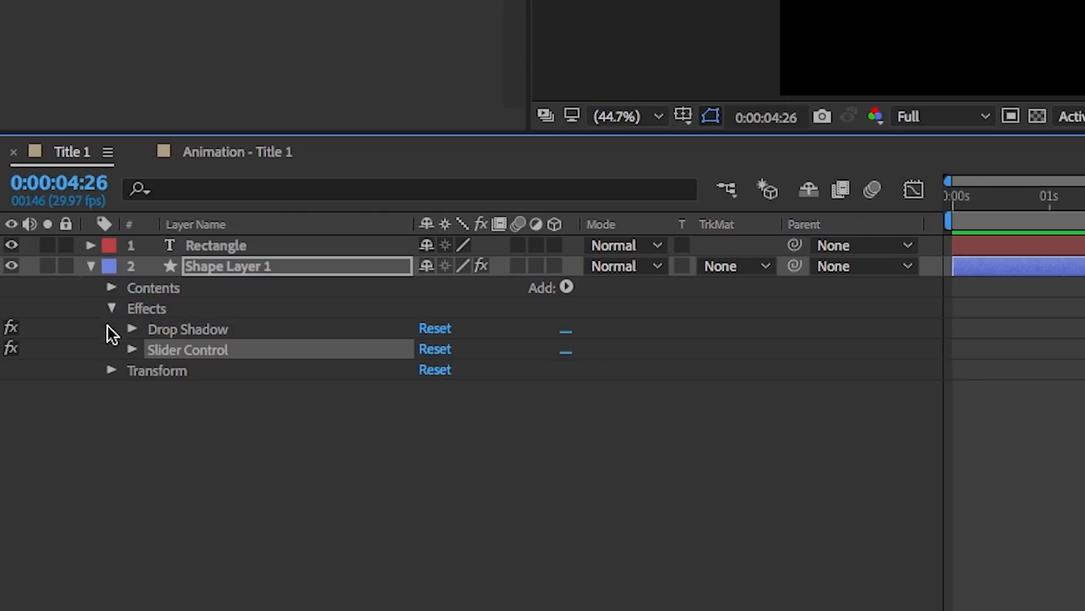
right_click(187, 349)
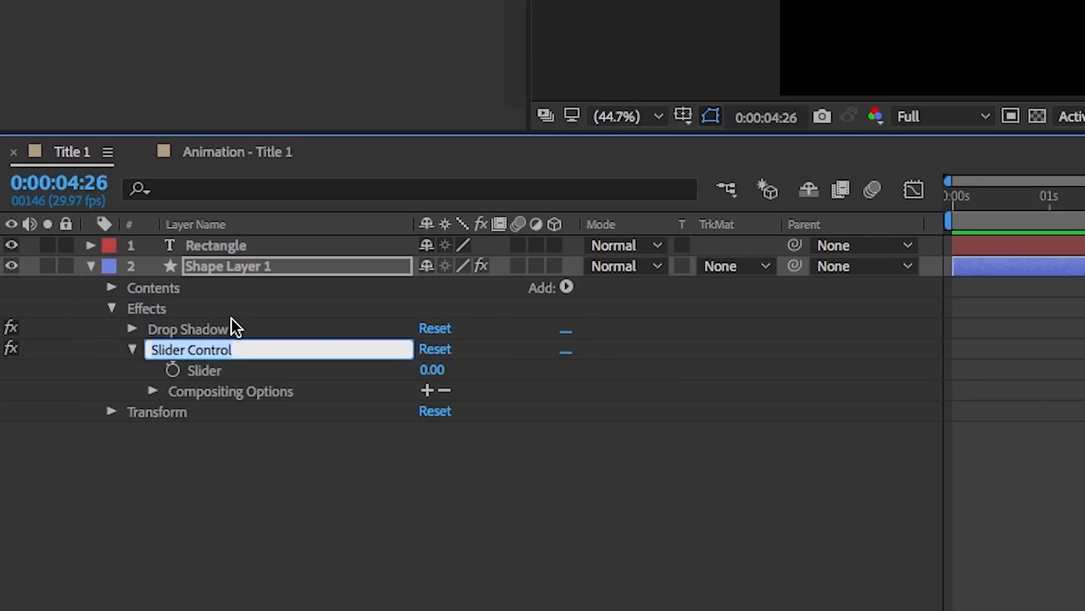
type("Padding")
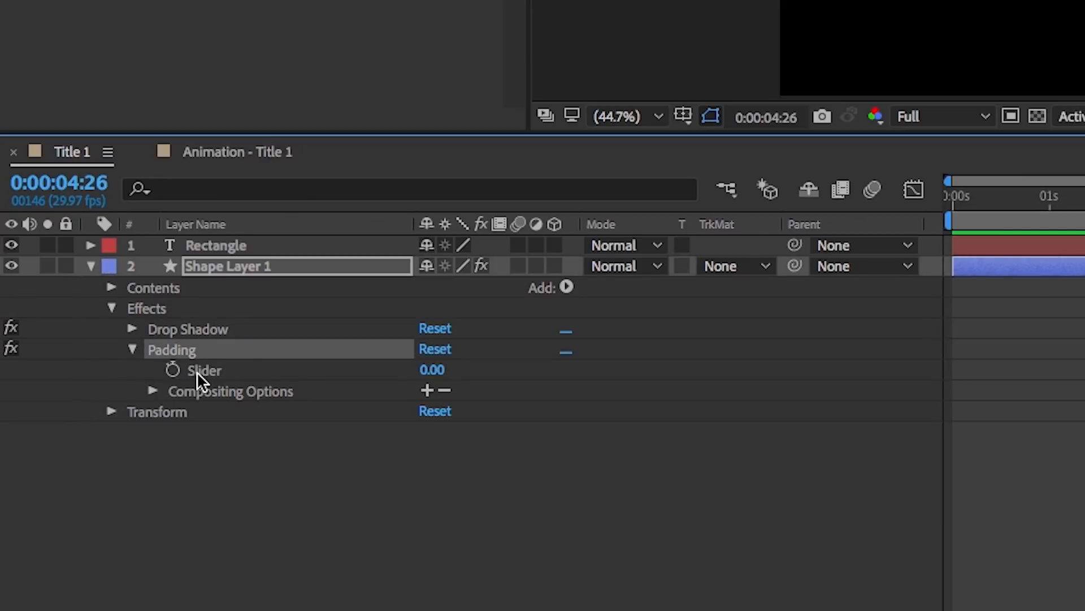
left_click(110, 287)
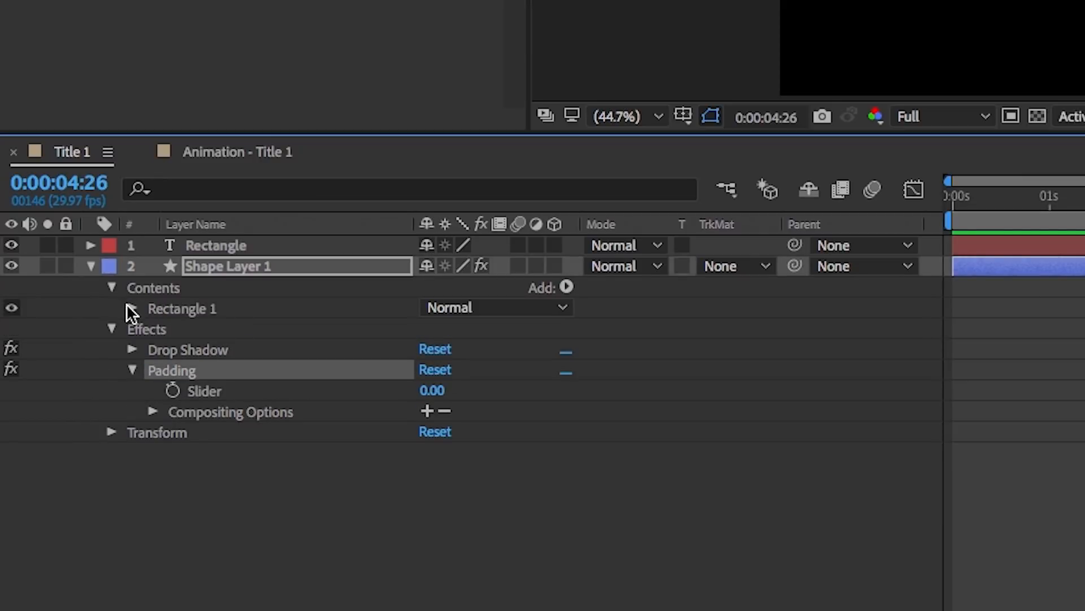
Step: Expose Rectangle Path 1's Size (795.1,252.3) and add an expression to it
left_click(132, 308)
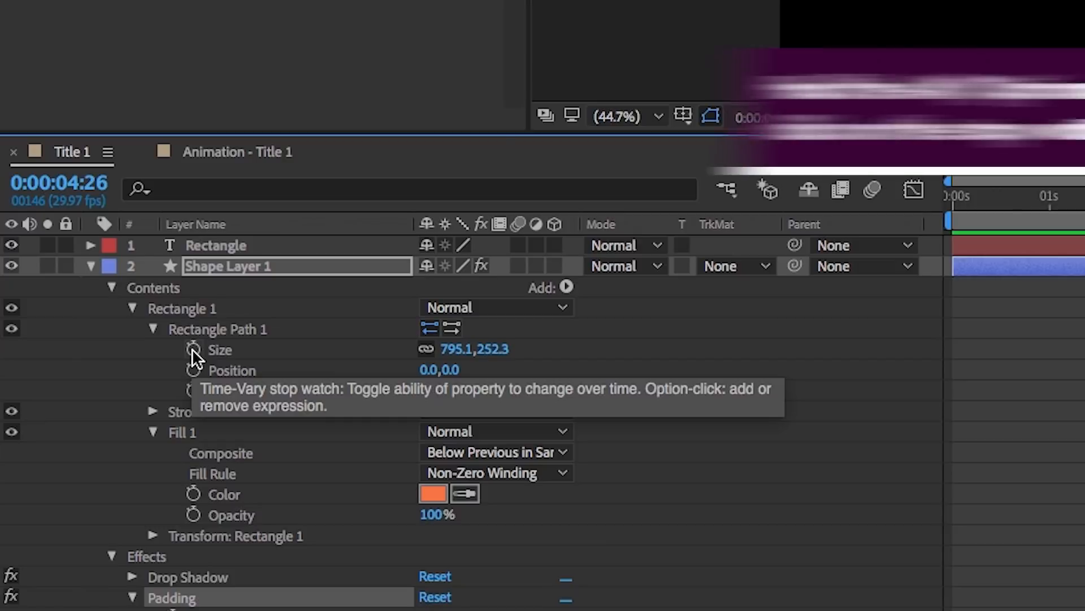
left_click(193, 350)
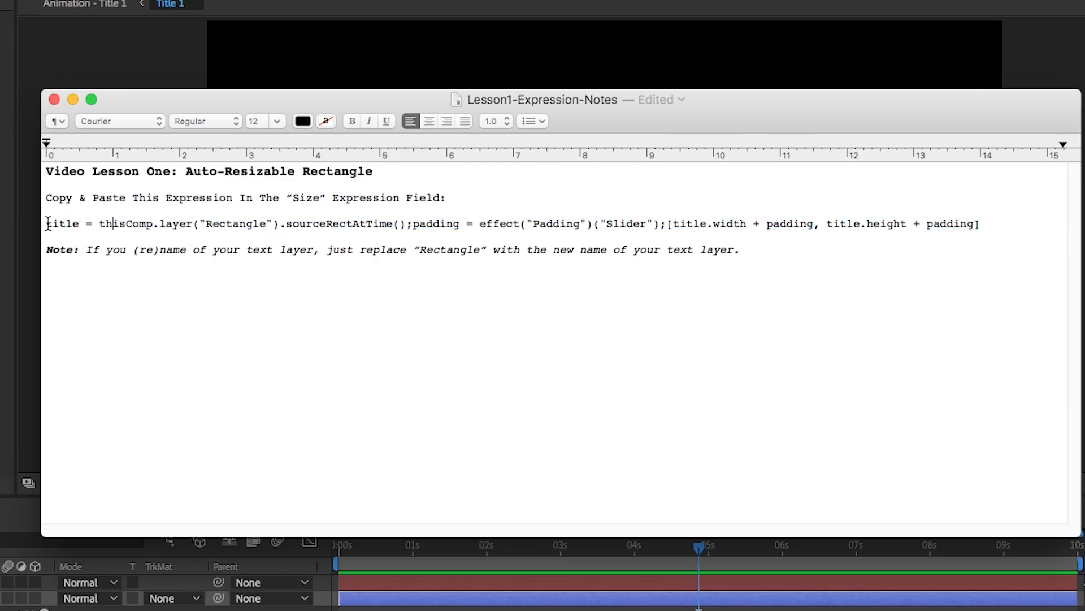
Step: Select and copy the Size expression line in the TextEdit lesson notes
left_click_drag(46, 223, 976, 224)
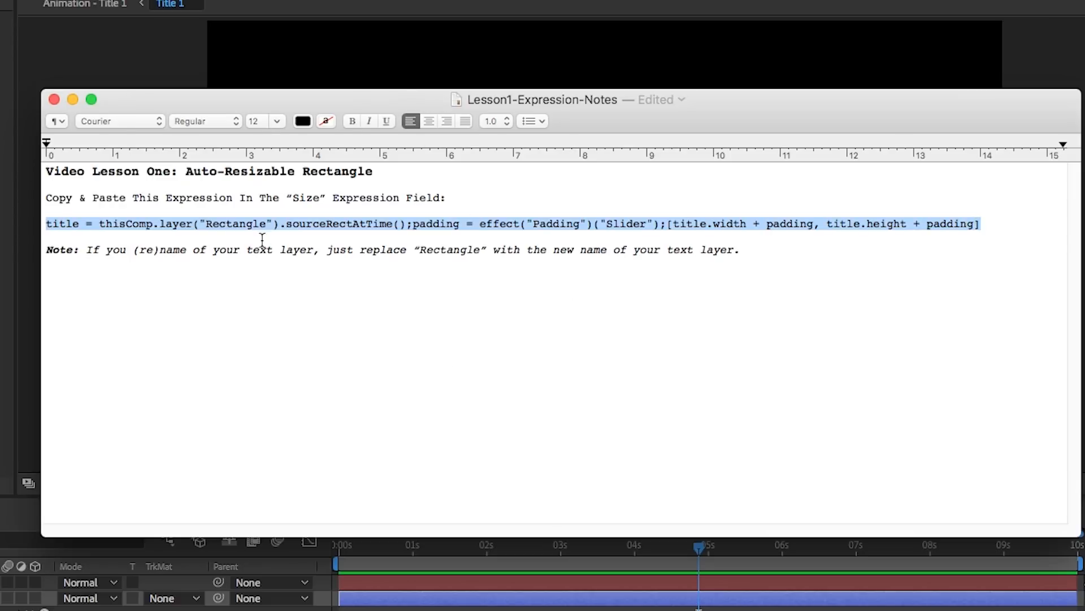
left_click(239, 224)
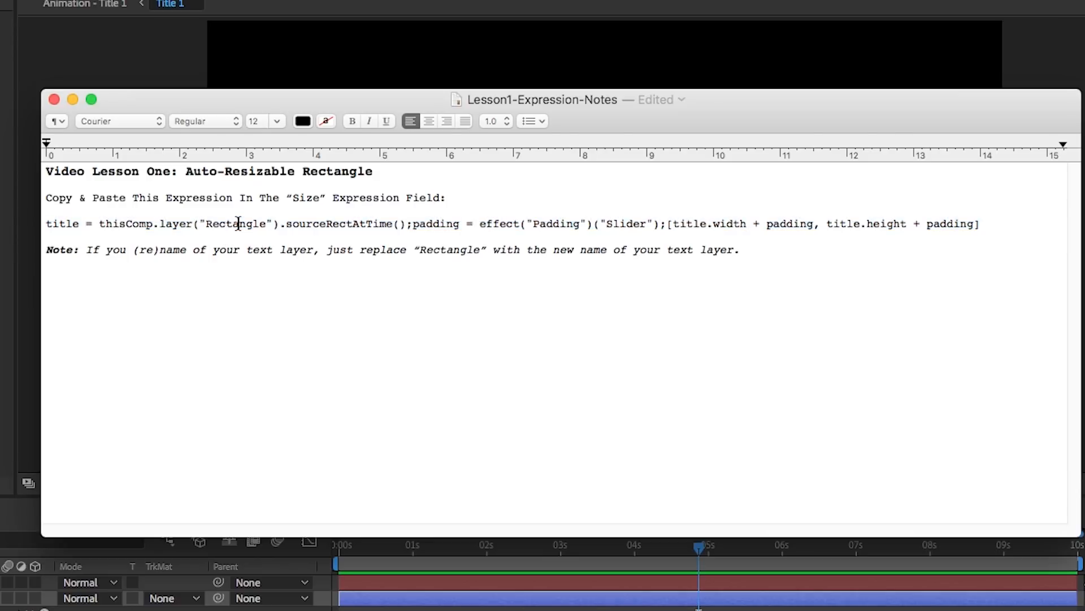
mouse_move(206, 223)
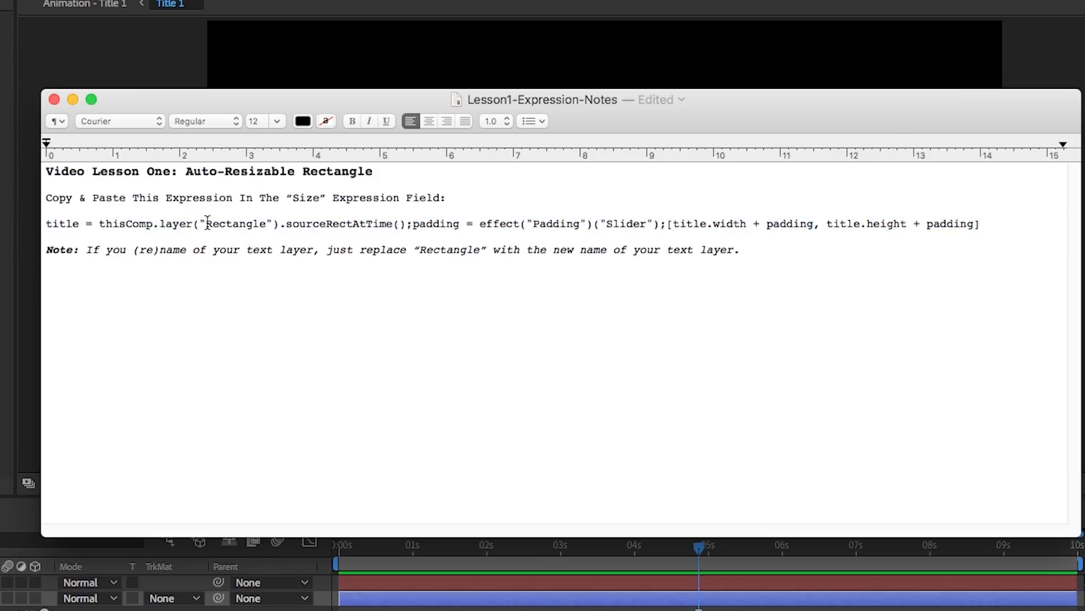
double_click(235, 224)
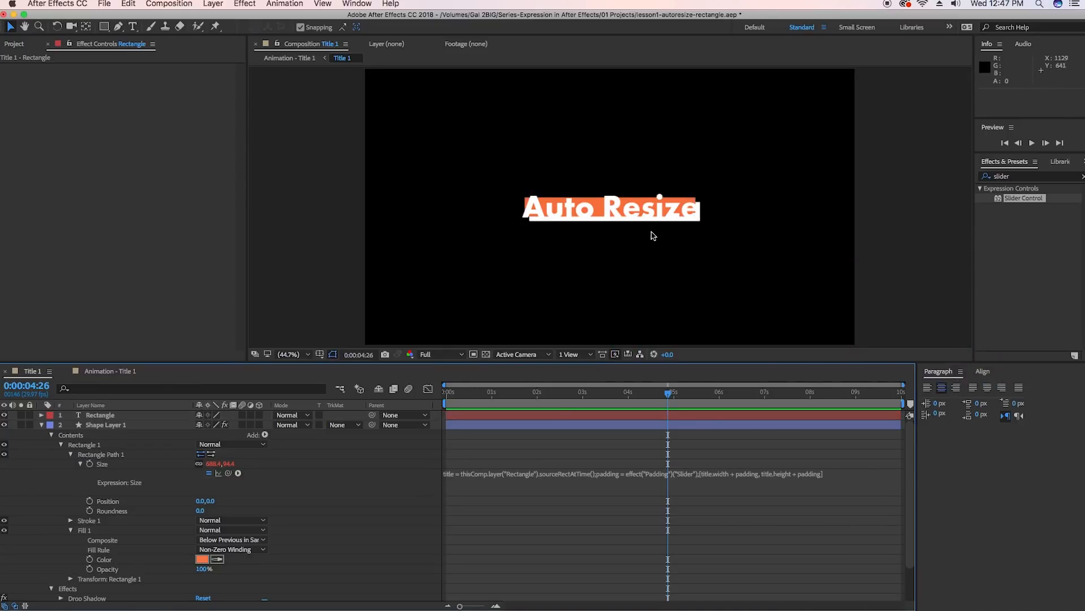
mouse_move(568, 191)
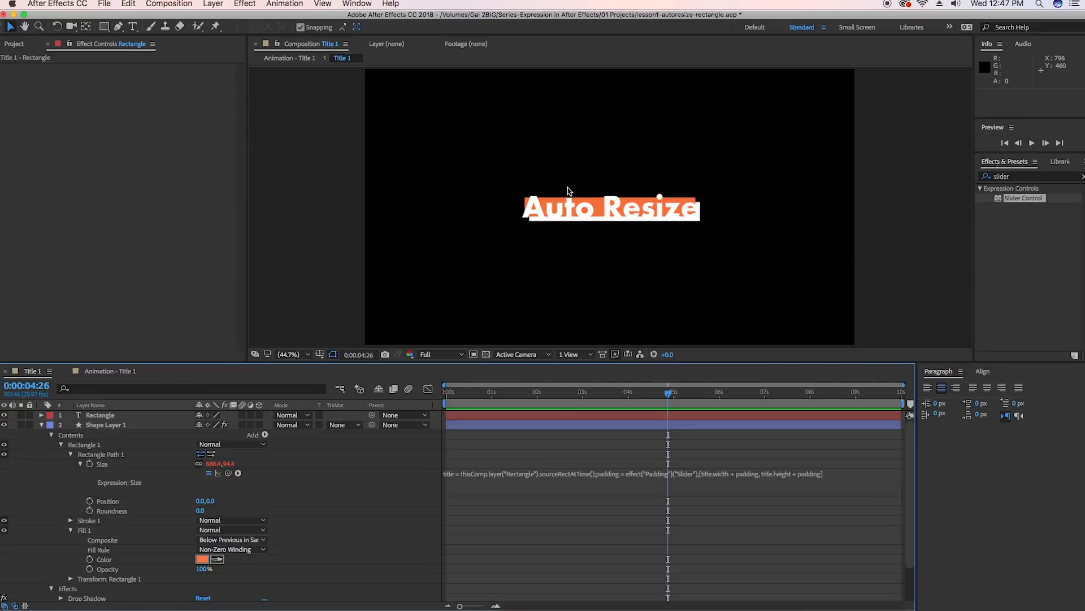
mouse_move(369, 456)
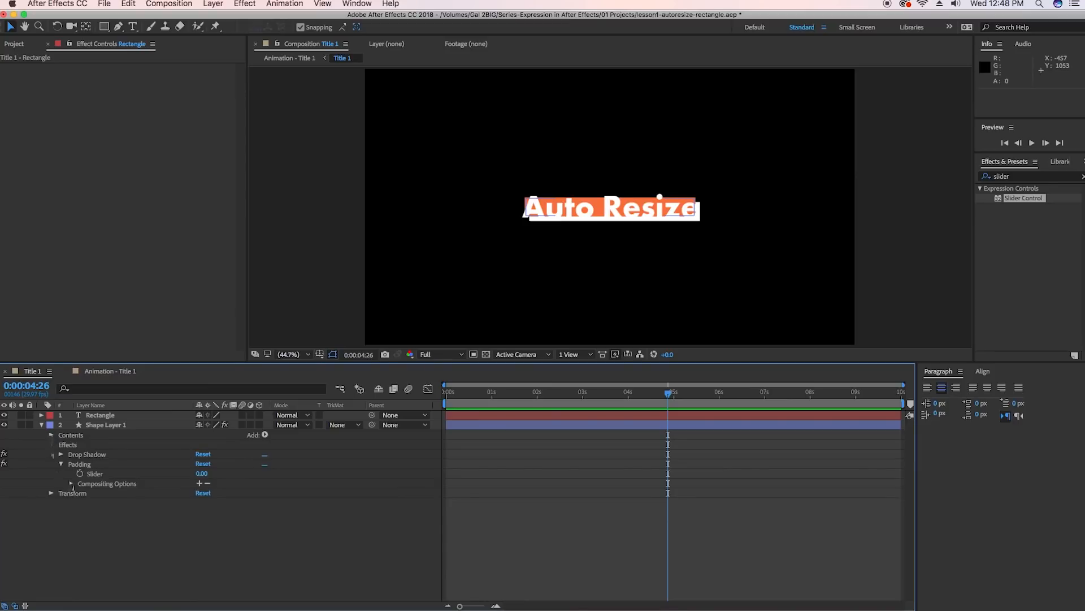
Step: Set Padding to 144 and change the text to 'Pretty Cool Right?'
left_click(105, 425)
type("Pretty Cool Right?")
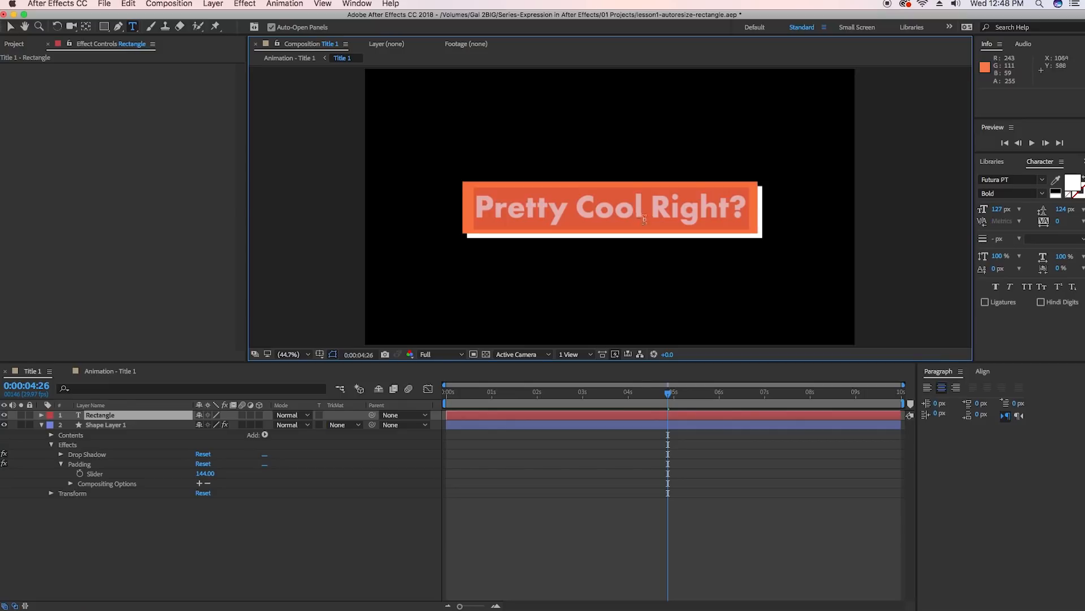
left_click(1042, 179)
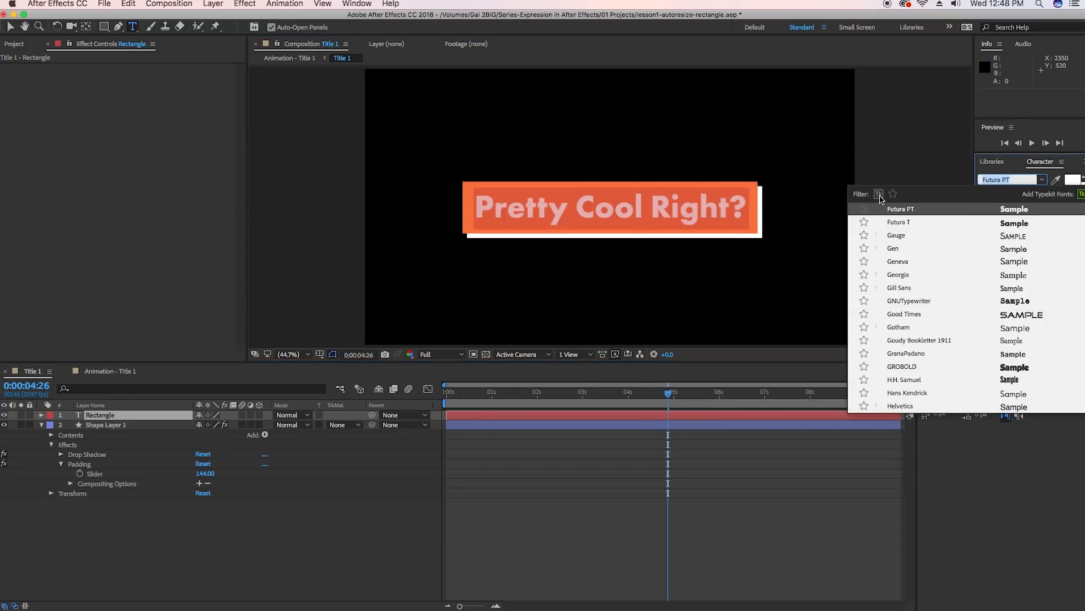